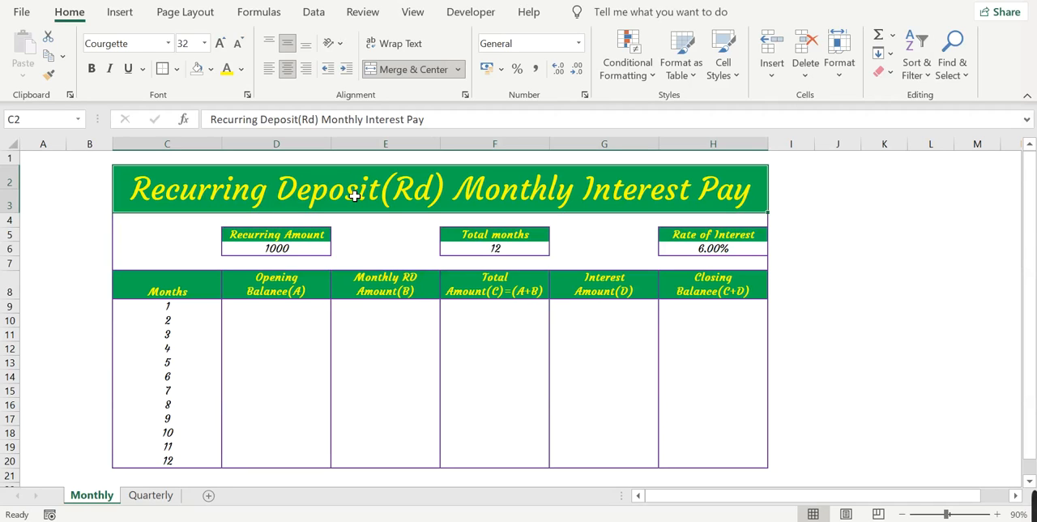
mouse_move(304, 253)
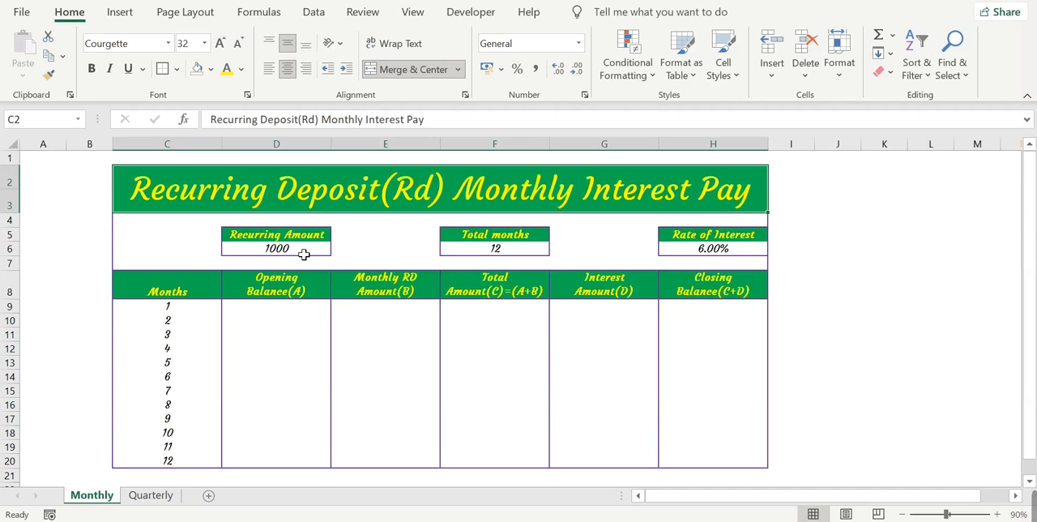
Enter 0 in D9 so month 1's opening balance shows 0.00.
click(276, 248)
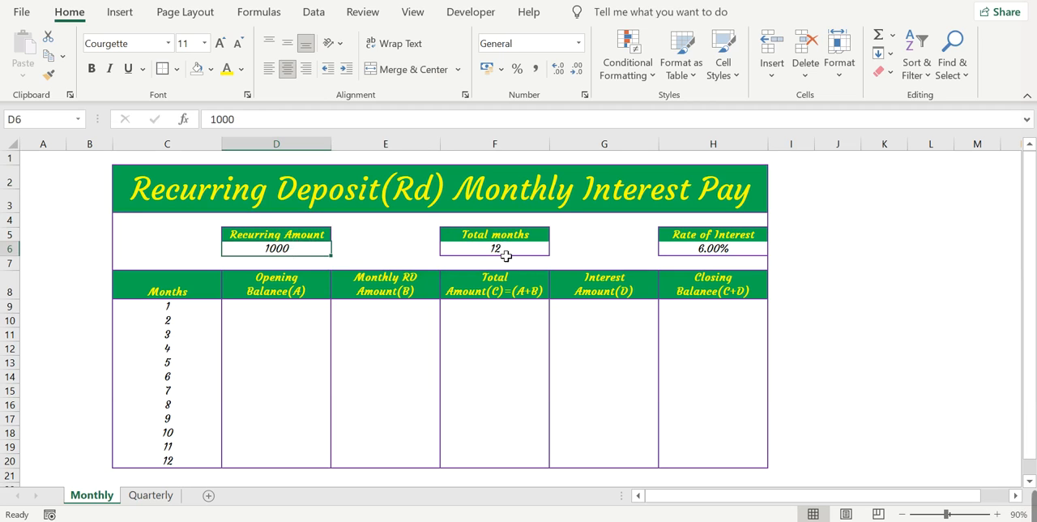
click(712, 248)
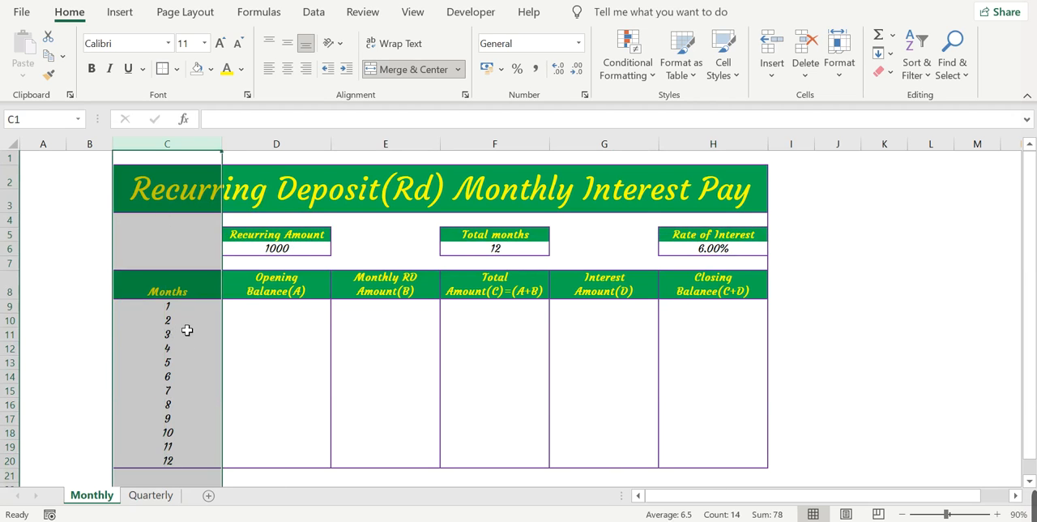
click(276, 305)
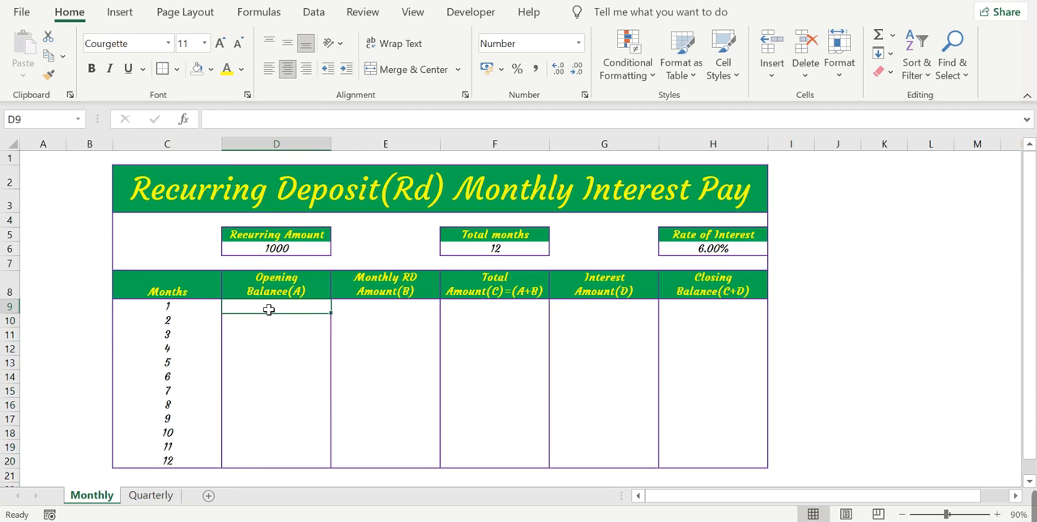
mouse_move(323, 365)
text(0)
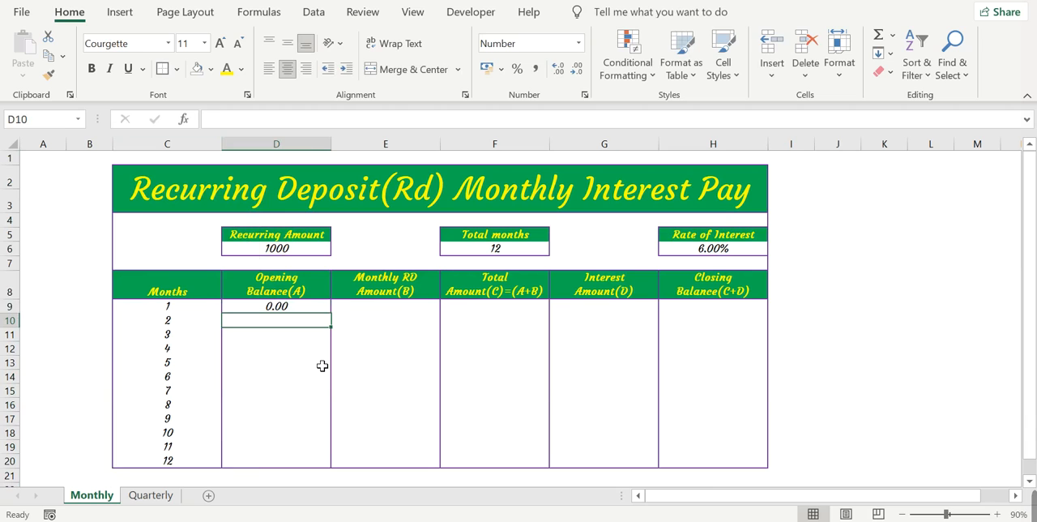
click(385, 306)
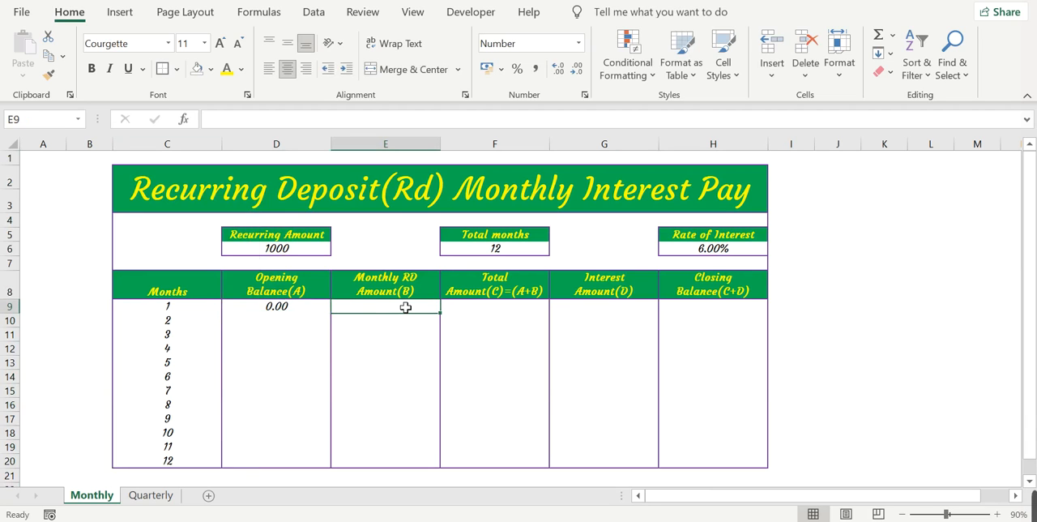
mouse_move(290, 257)
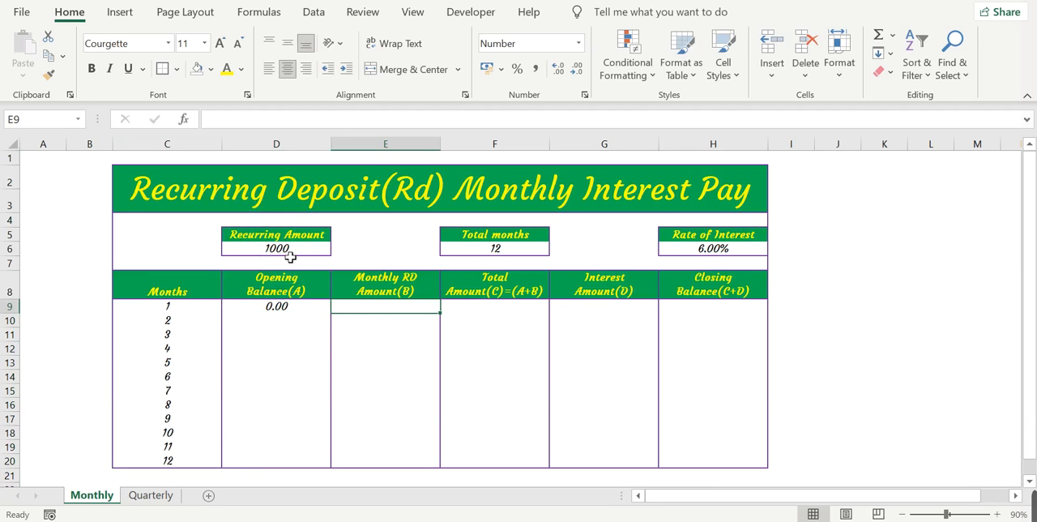
Enter =$D$6 in E9 and fill it down so all months show 1000.00.
text(=)
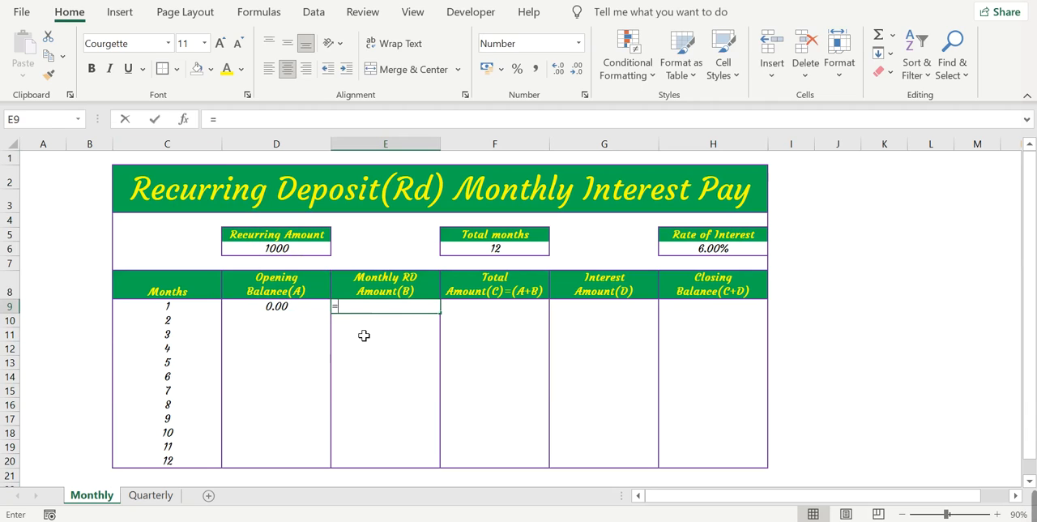
click(276, 247)
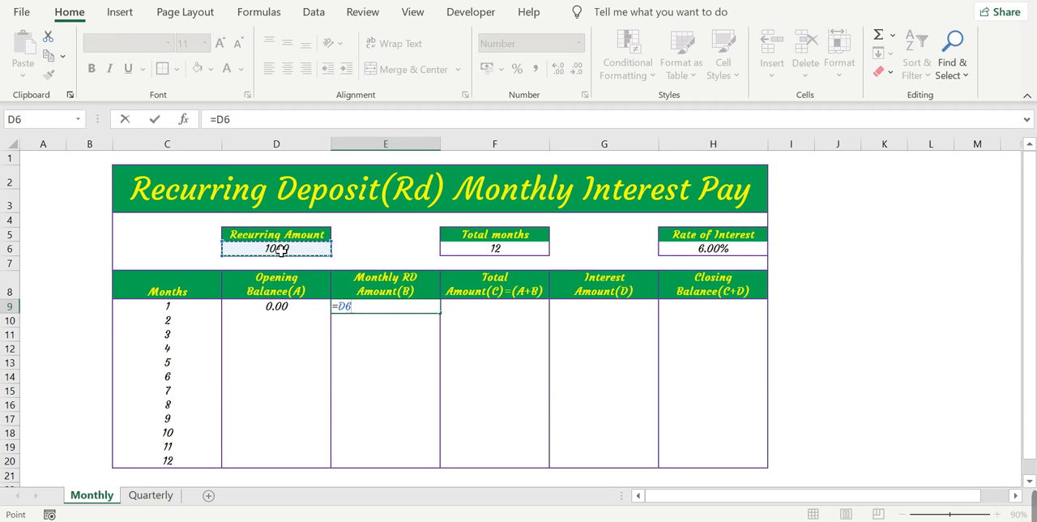
key(f4)
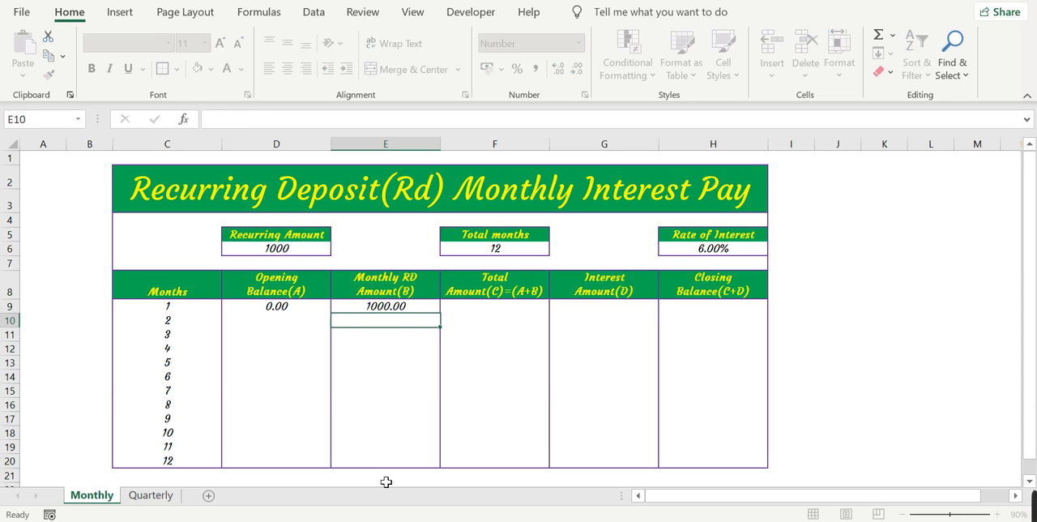
click(386, 306)
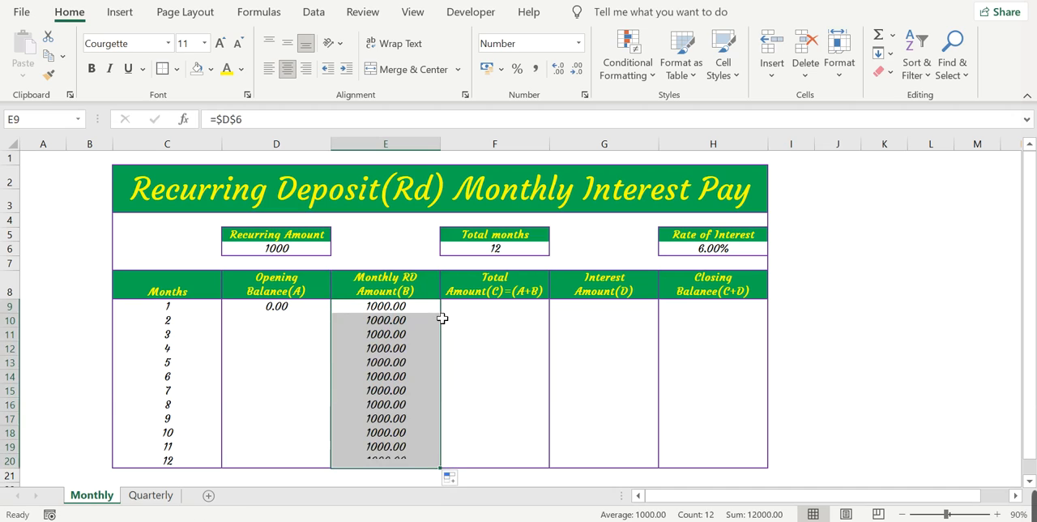
click(494, 305)
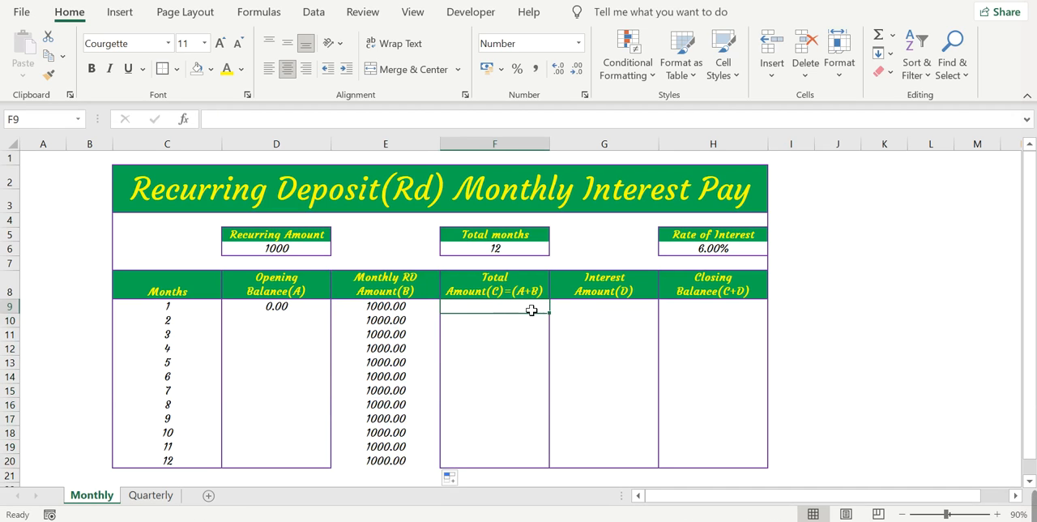
mouse_move(407, 268)
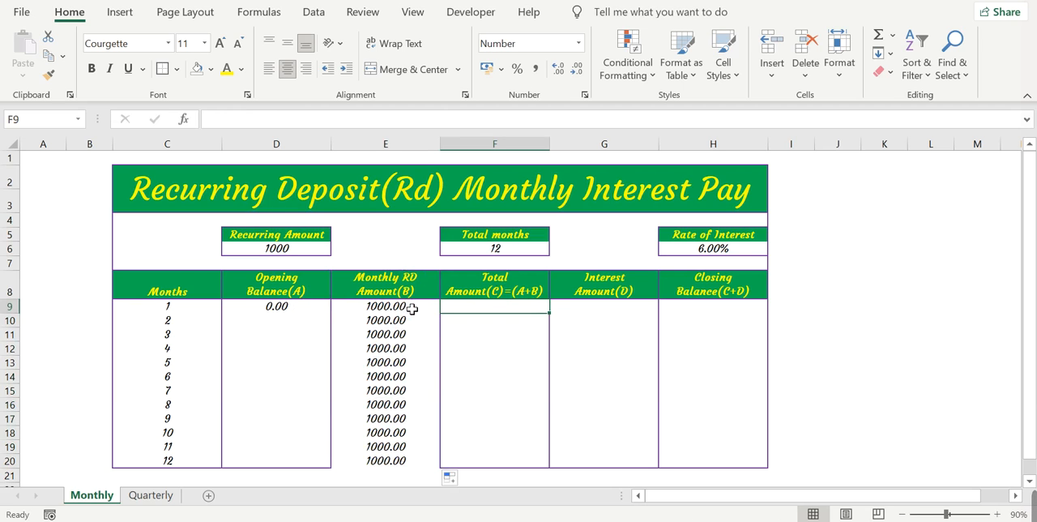
Enter =D9+E9 in F9 and copy it down to F20, giving 1000.00.
text(=)
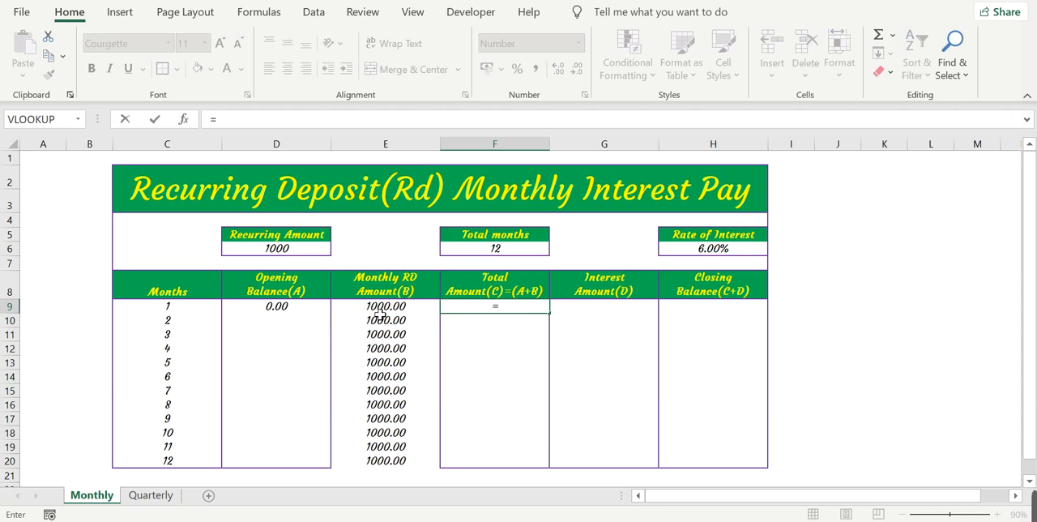
click(277, 306)
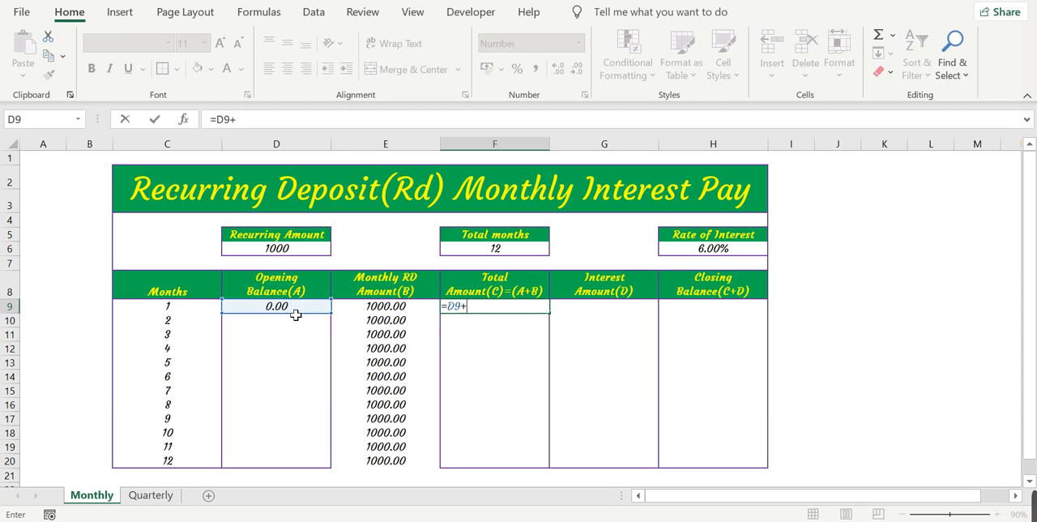
click(385, 306)
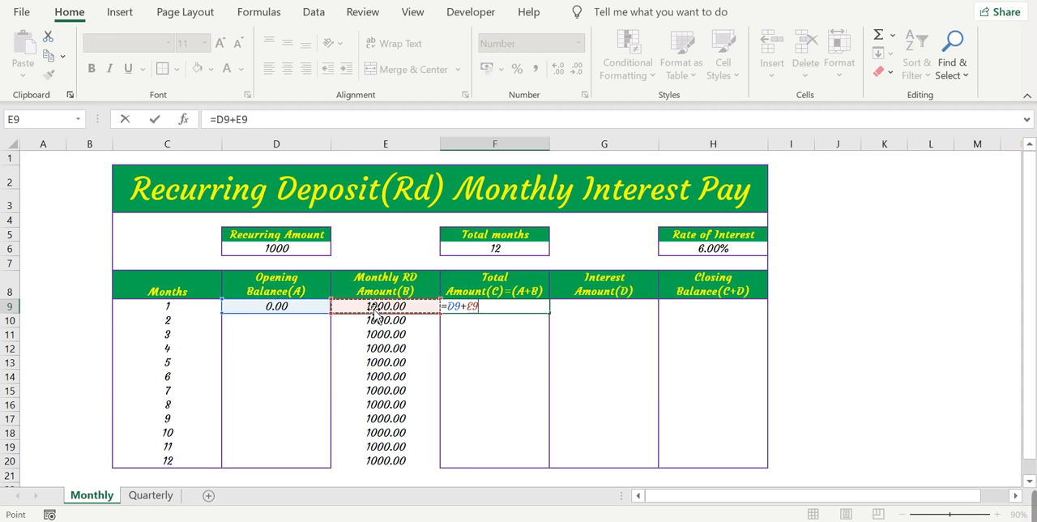
key(Return)
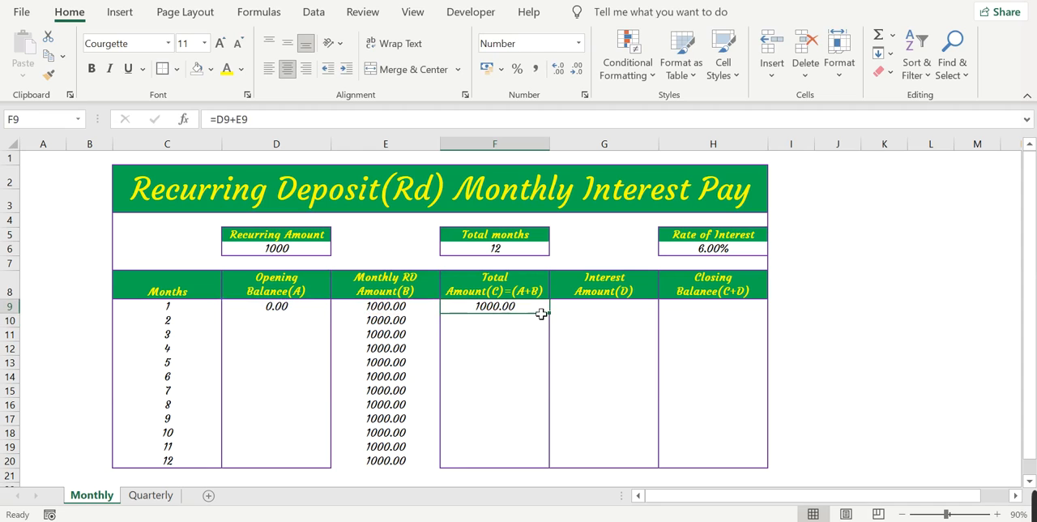
drag(494, 306, 494, 460)
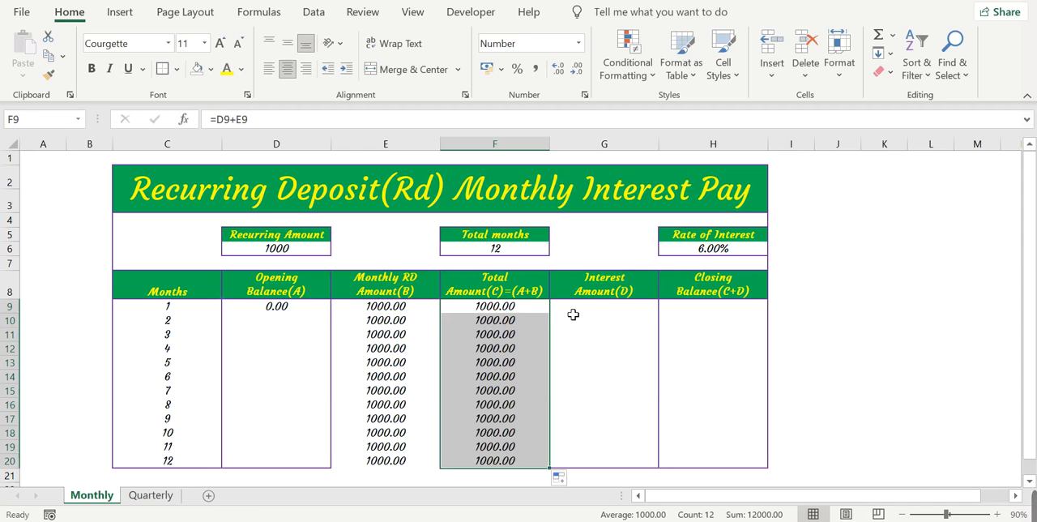
click(604, 306)
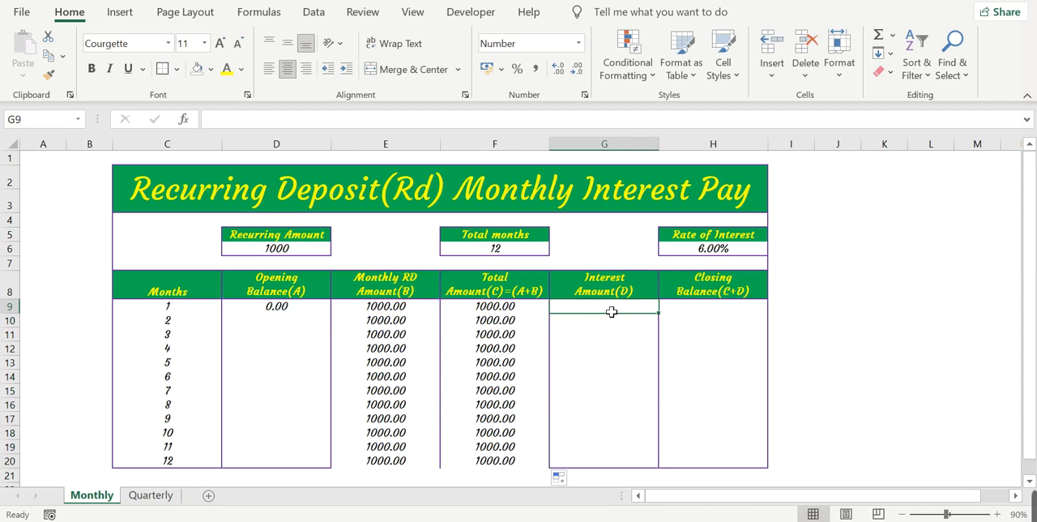
Enter the month 1 interest formula =F9*$H$6/$F$6 in G9.
text(=)
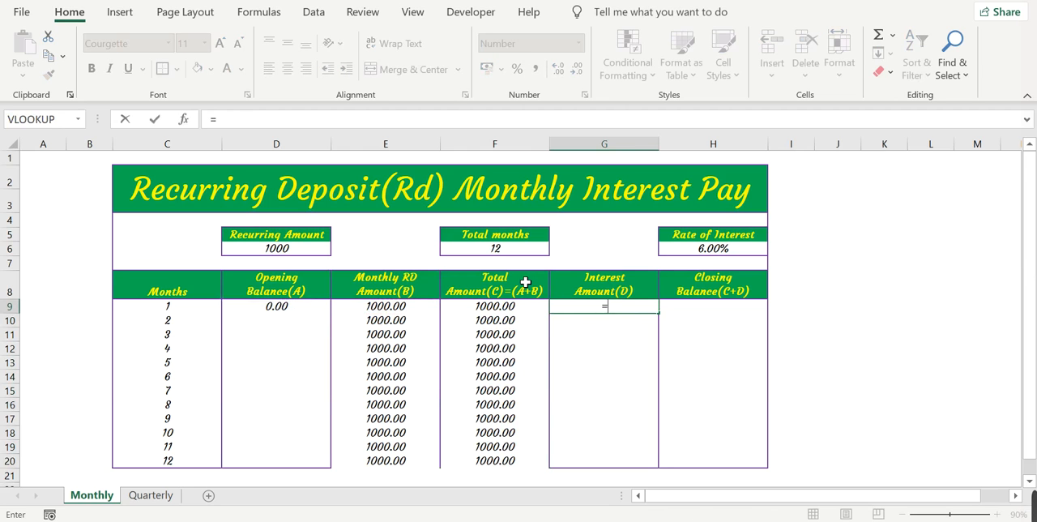
click(494, 306)
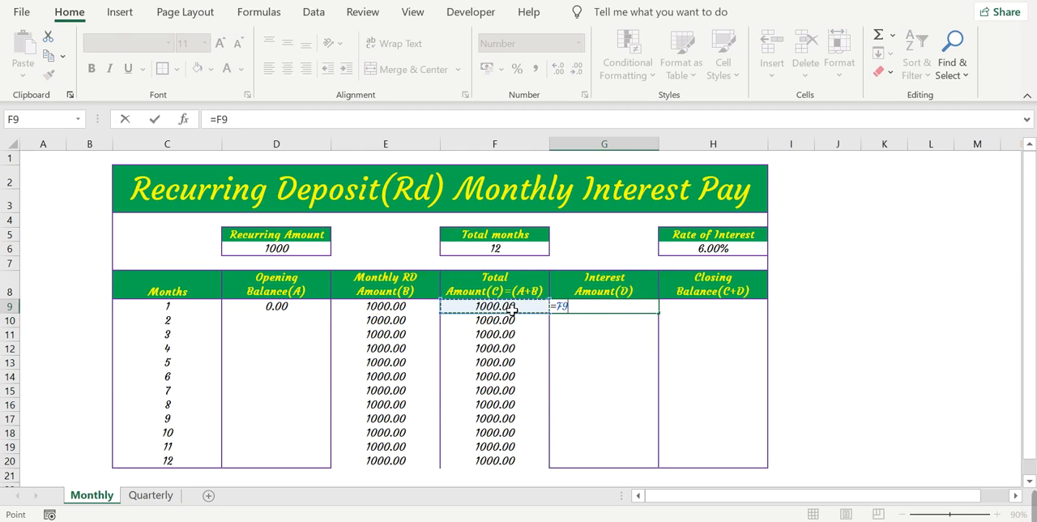
text(*)
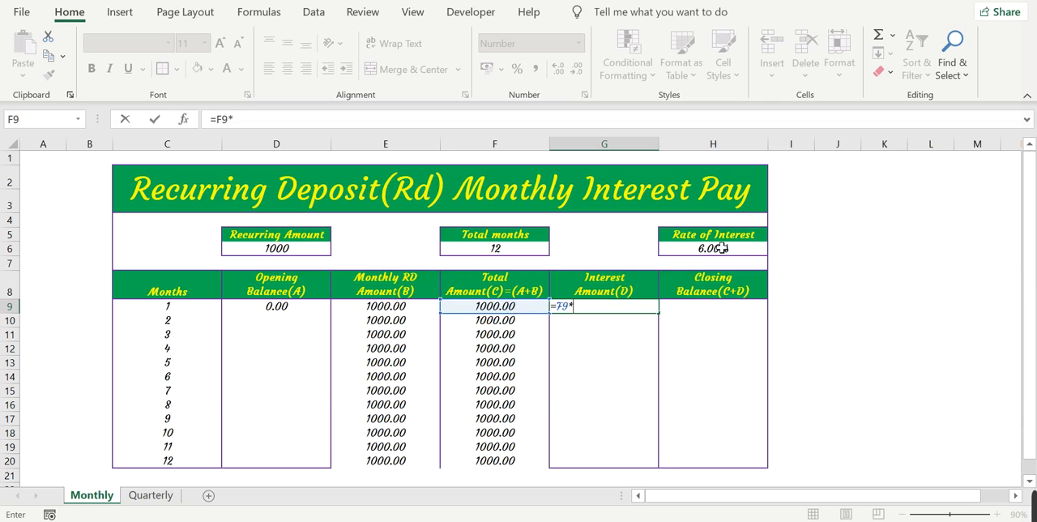
click(712, 248)
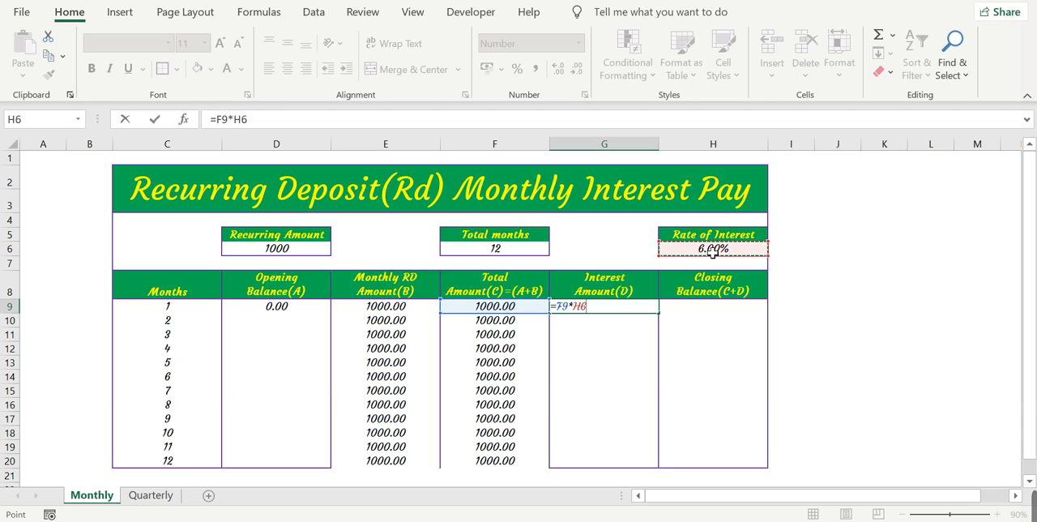
text(/)
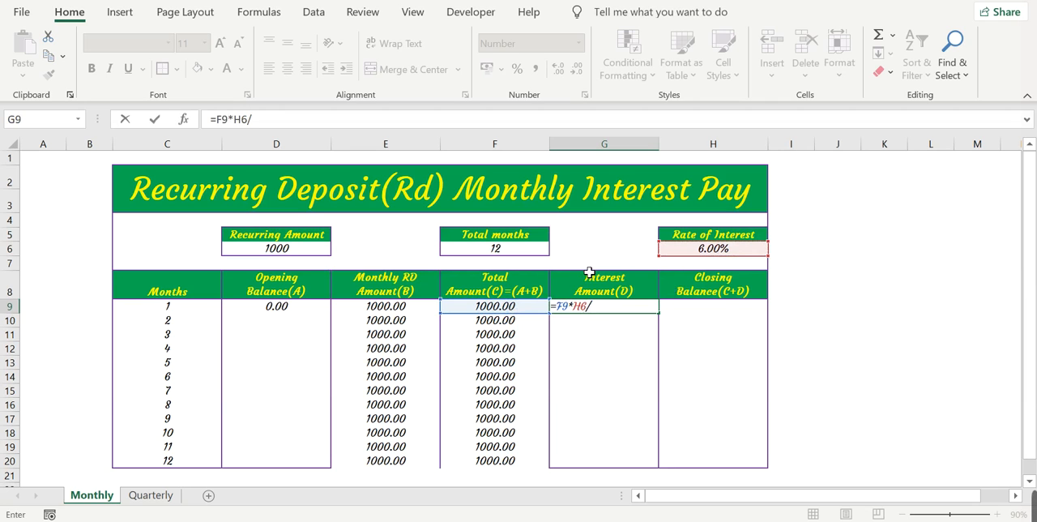
click(494, 247)
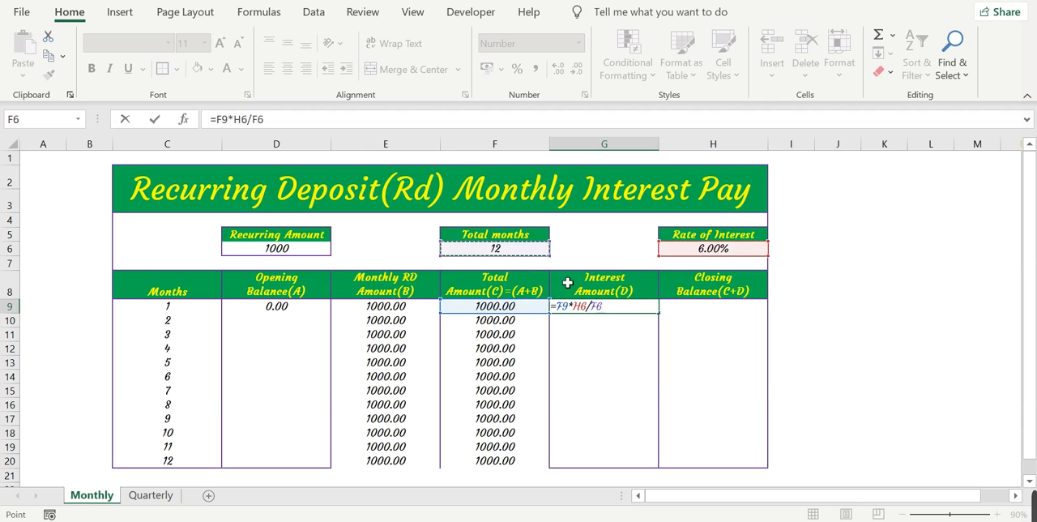
mouse_move(524, 272)
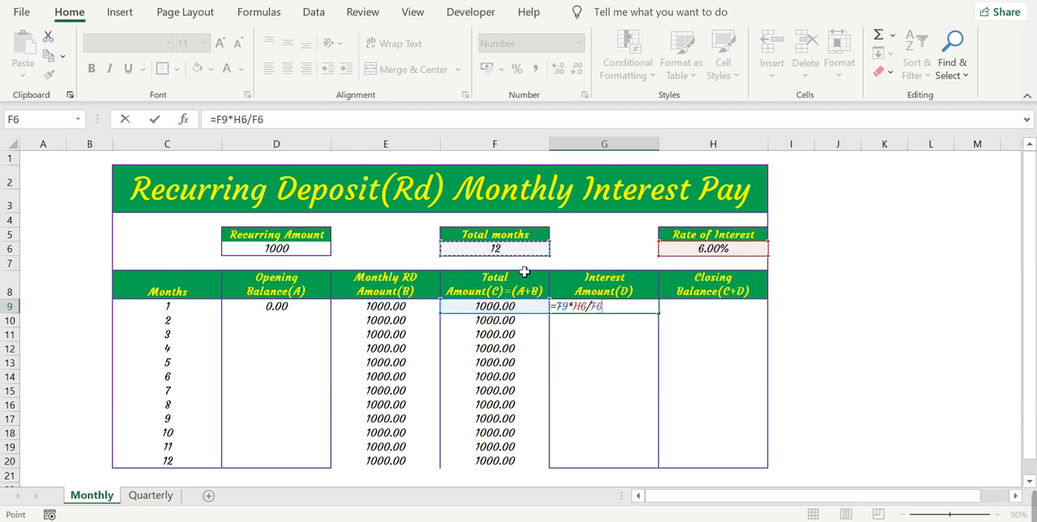
mouse_move(694, 271)
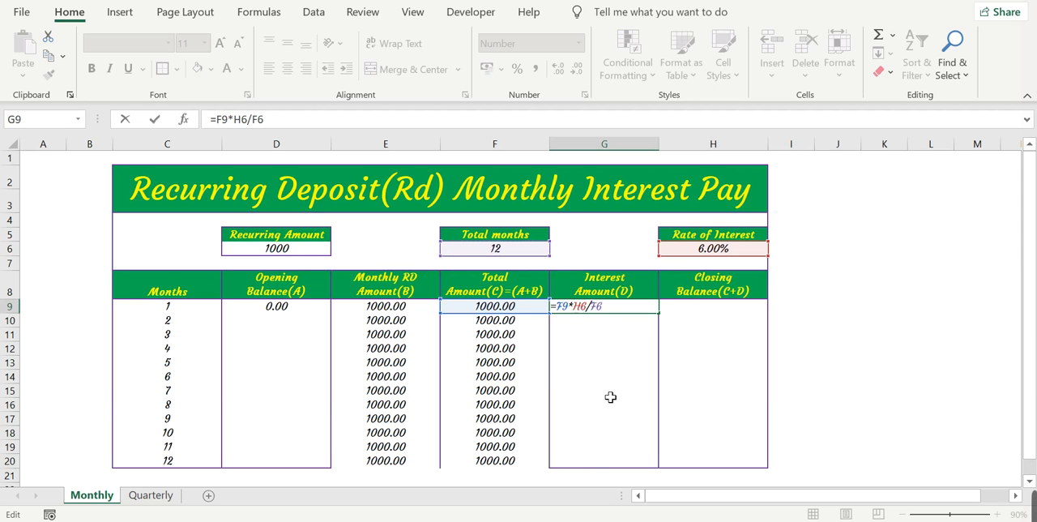
key(f4)
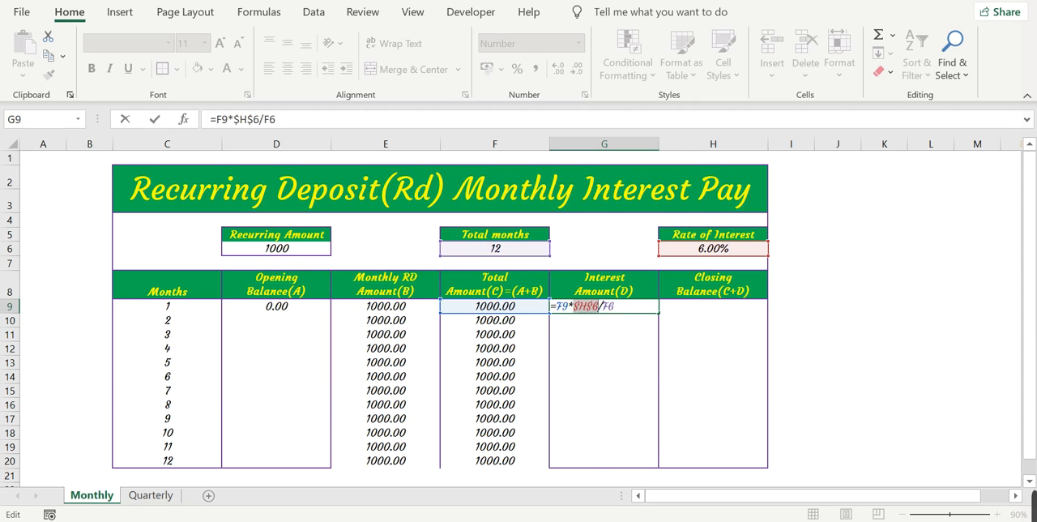
key(Return)
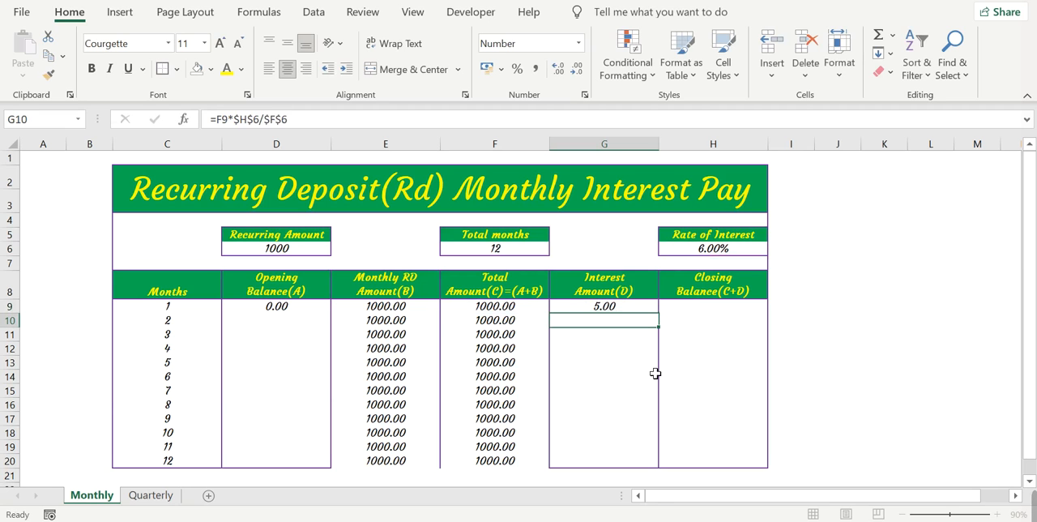
Copy the interest formula down to G20 so every month shows 5.00.
click(604, 305)
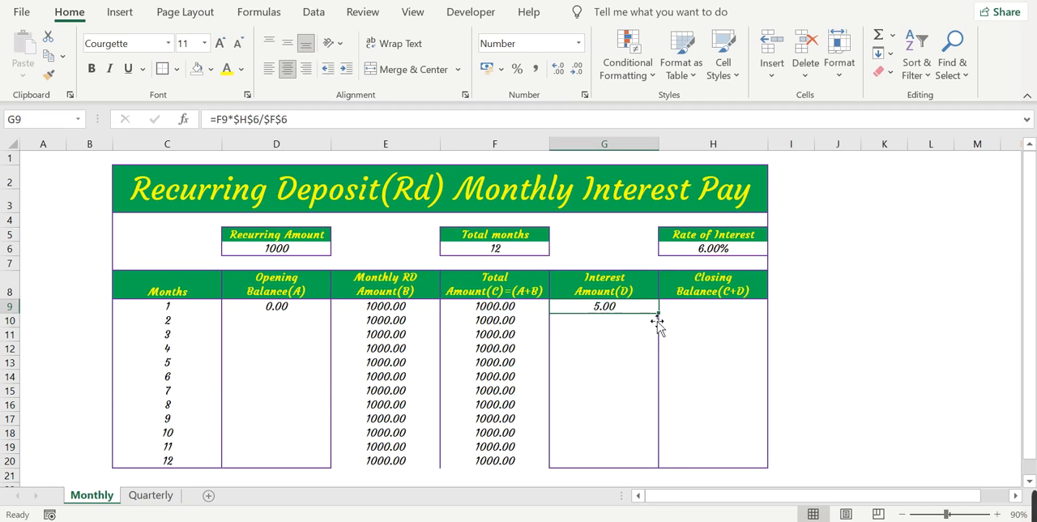
drag(657, 314, 658, 460)
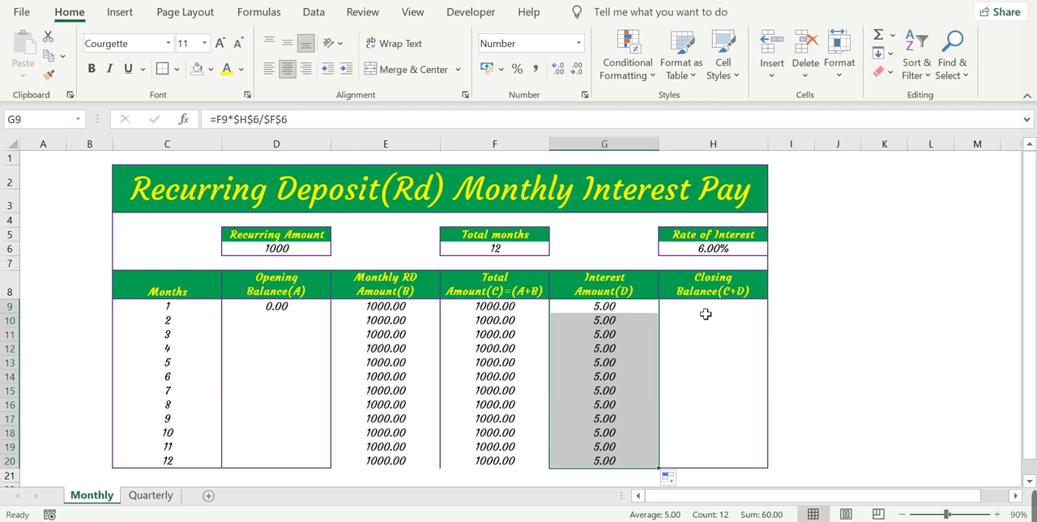
click(713, 305)
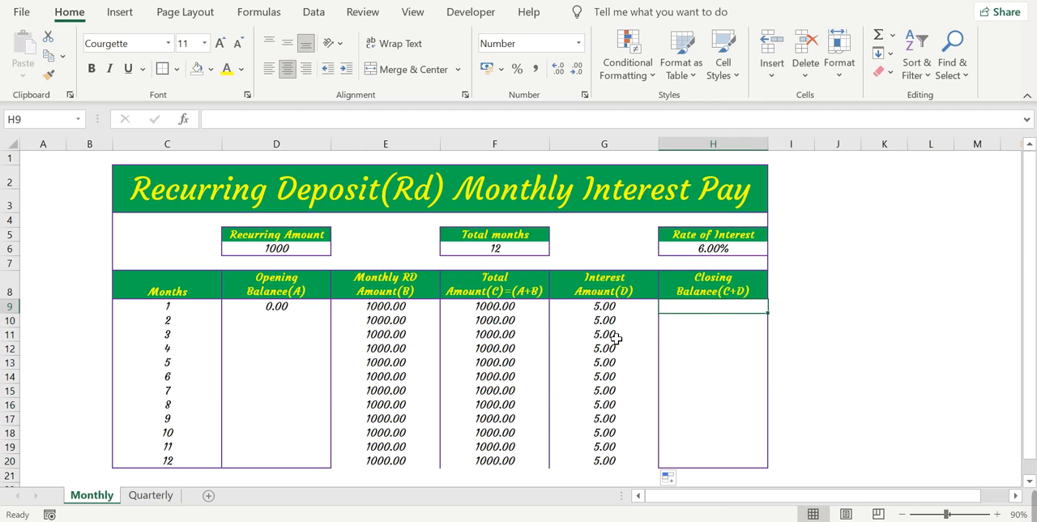
Enter the closing balance formula in H9, then link D10 to H9.
text(=)
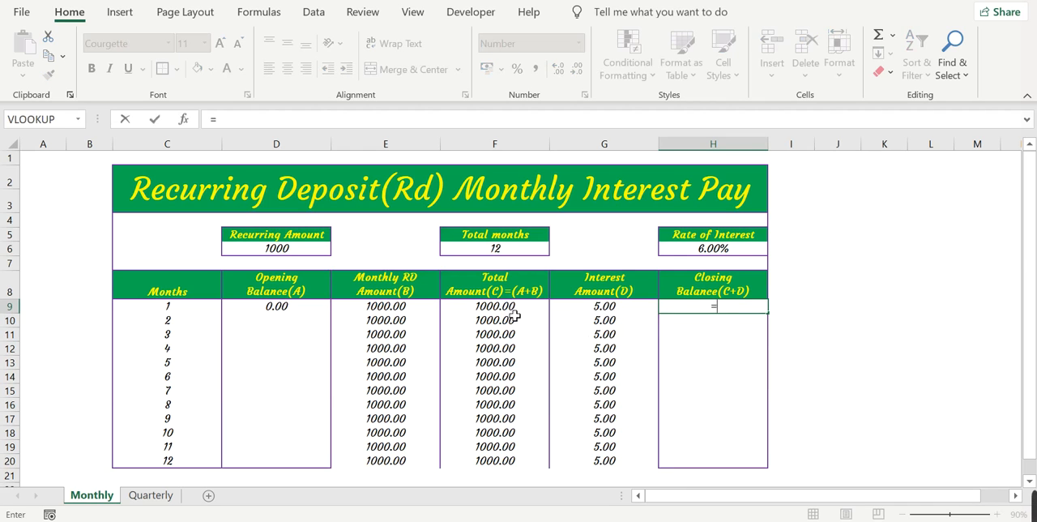
click(494, 305)
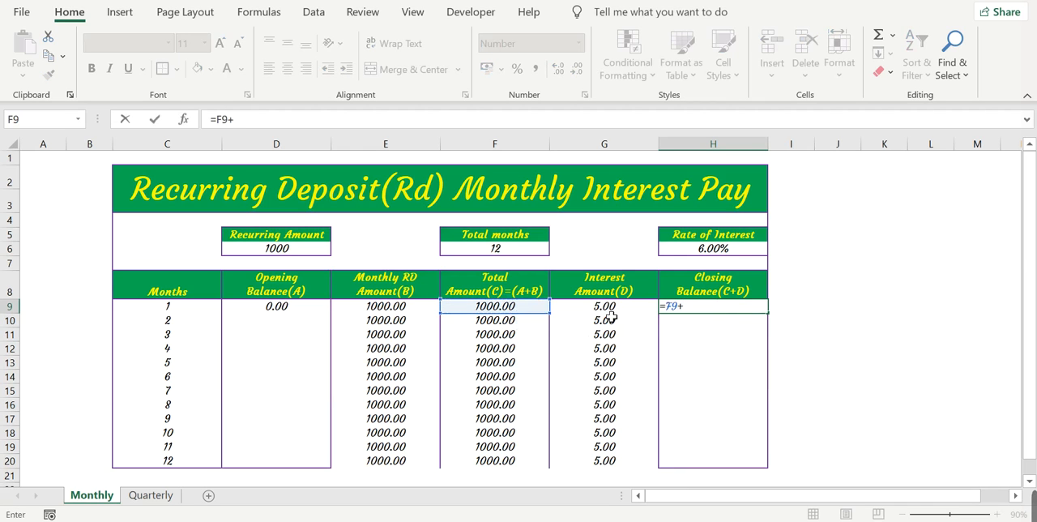
key(Return)
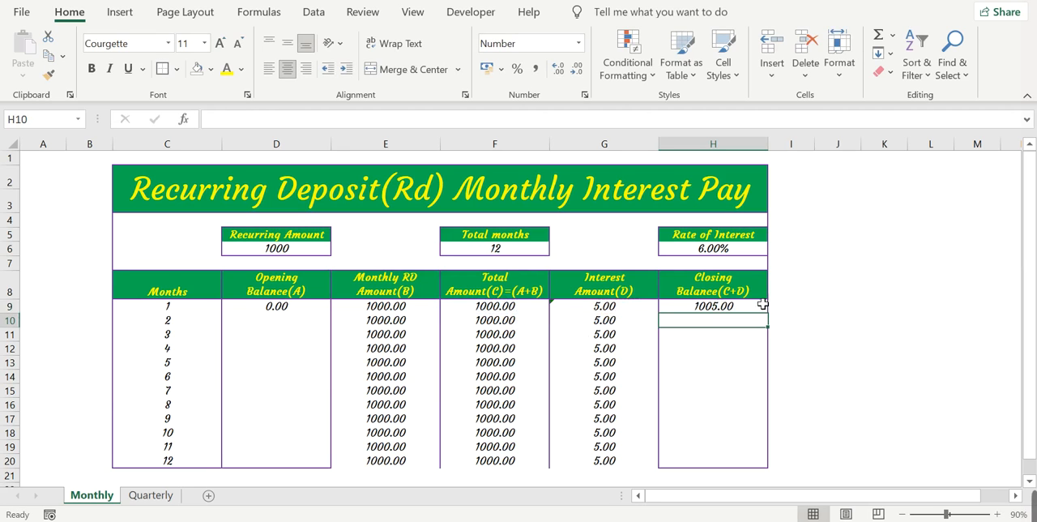
click(713, 305)
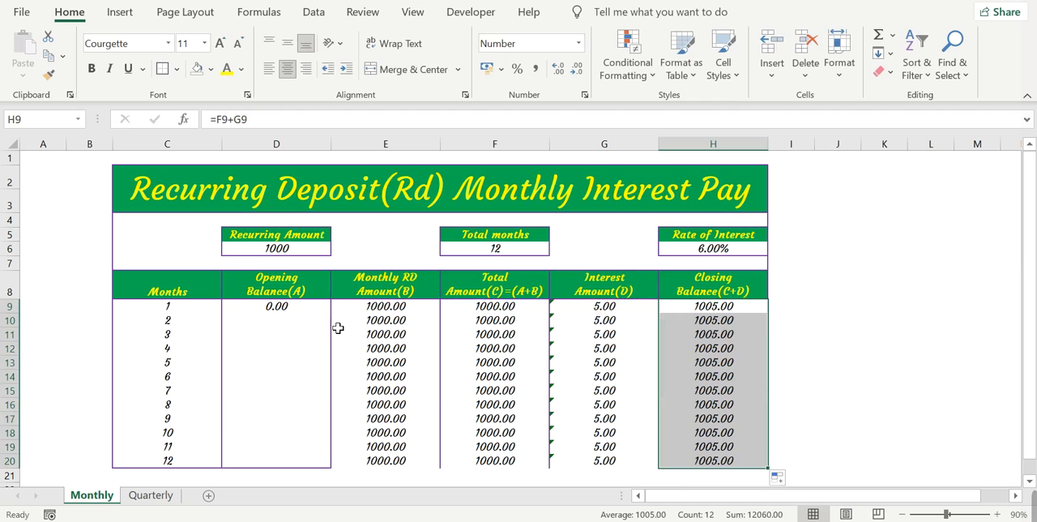
click(276, 320)
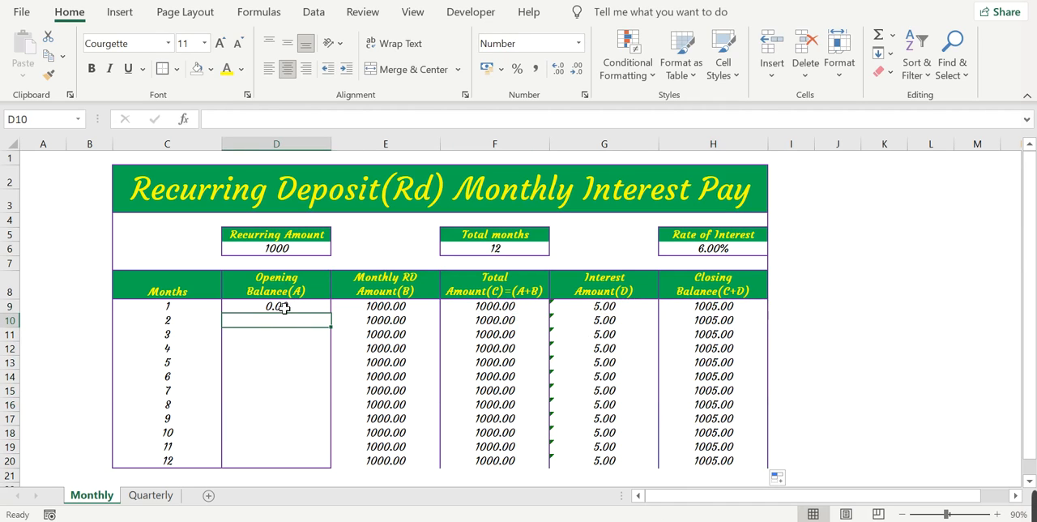
mouse_move(694, 286)
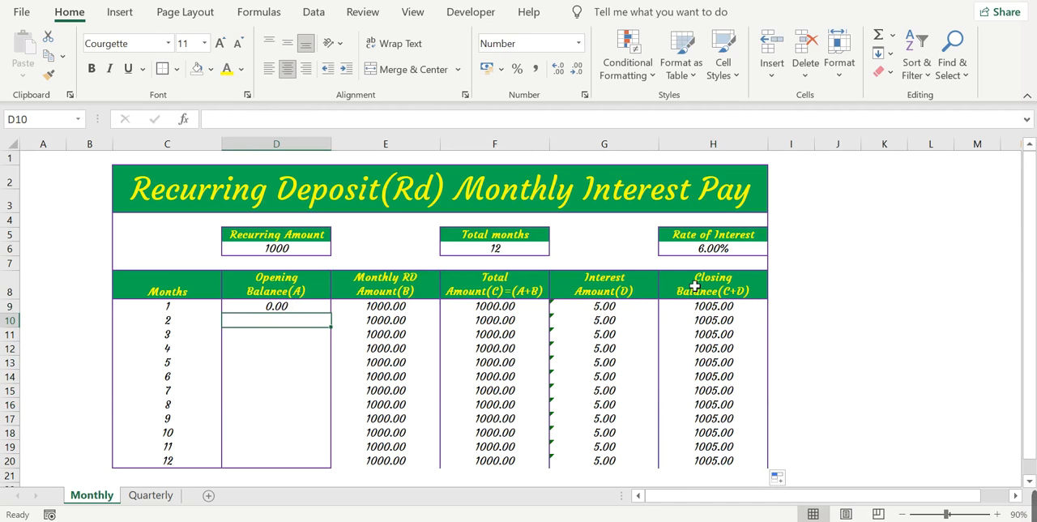
click(713, 306)
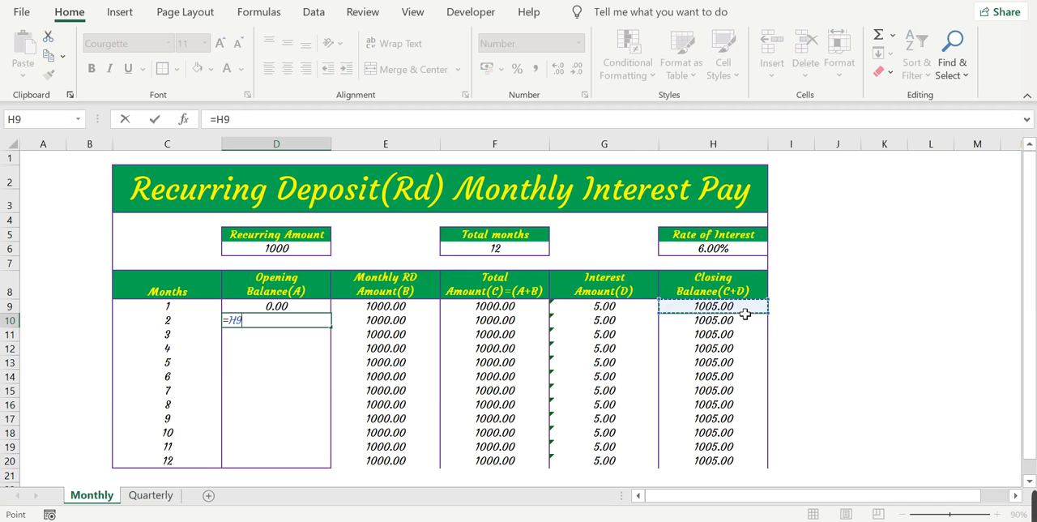